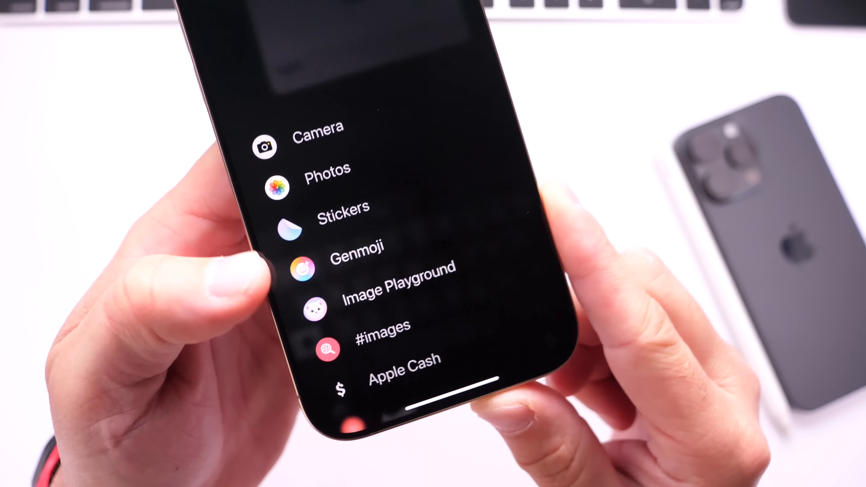
# Step: In Messages' attachment list choose Genmoji and focus the Describe a Genmoji prompt
pyautogui.click(299, 255)
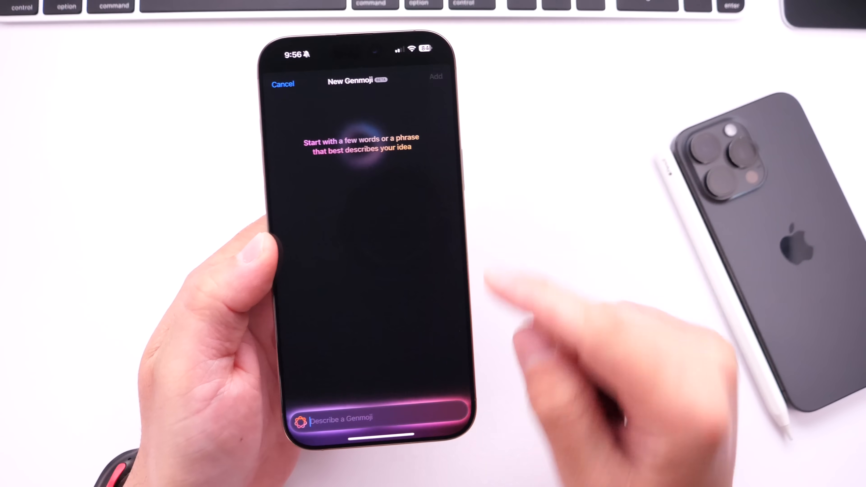
pyautogui.click(365, 418)
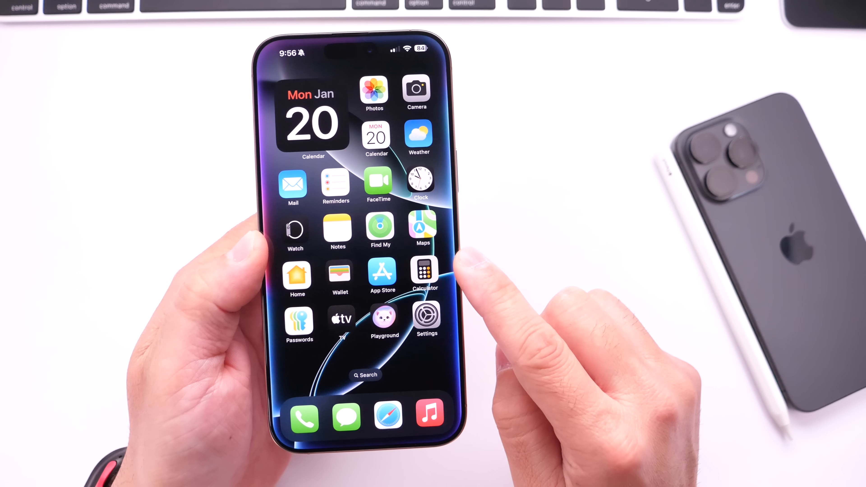
# Step: From the Home Screen go into Settings, scroll the main list and select Camera
pyautogui.click(425, 319)
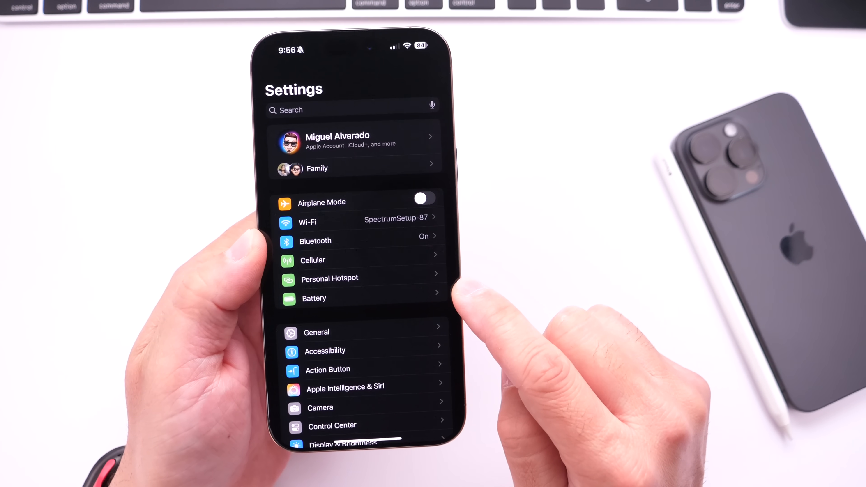
pyautogui.scroll(-3)
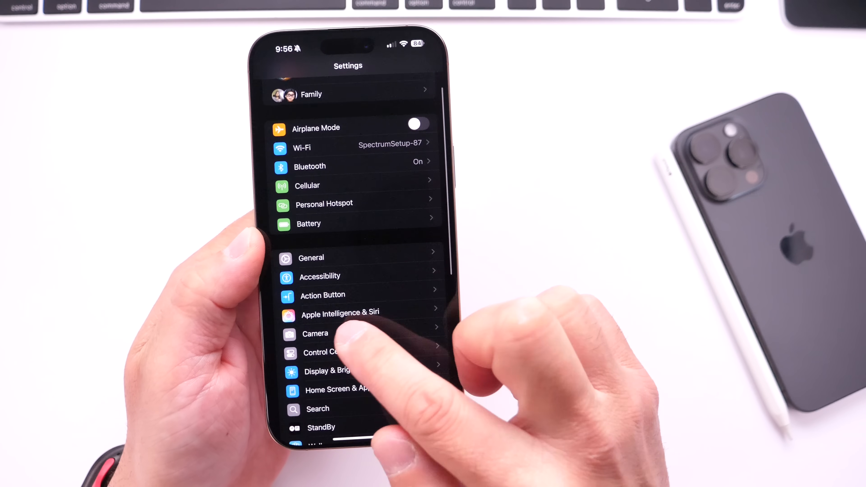
pyautogui.click(315, 333)
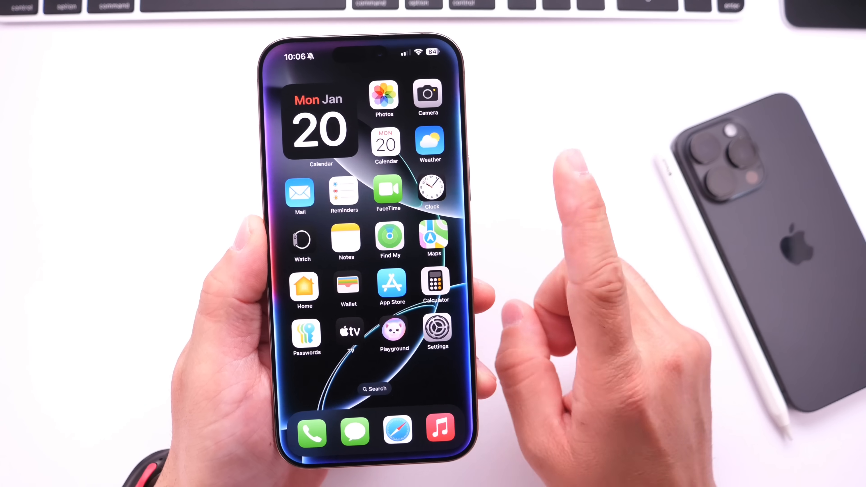
# Step: Launch Calendar from the Home Screen widget, landing on January with the 20th highlighted
pyautogui.click(386, 145)
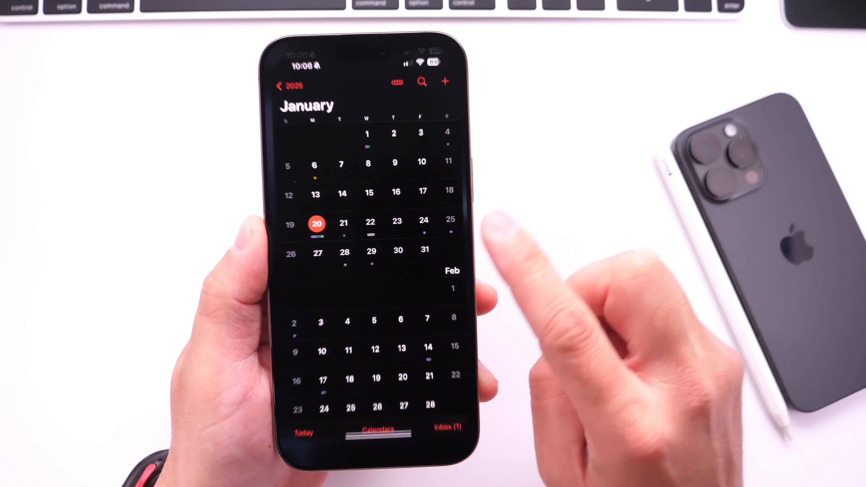